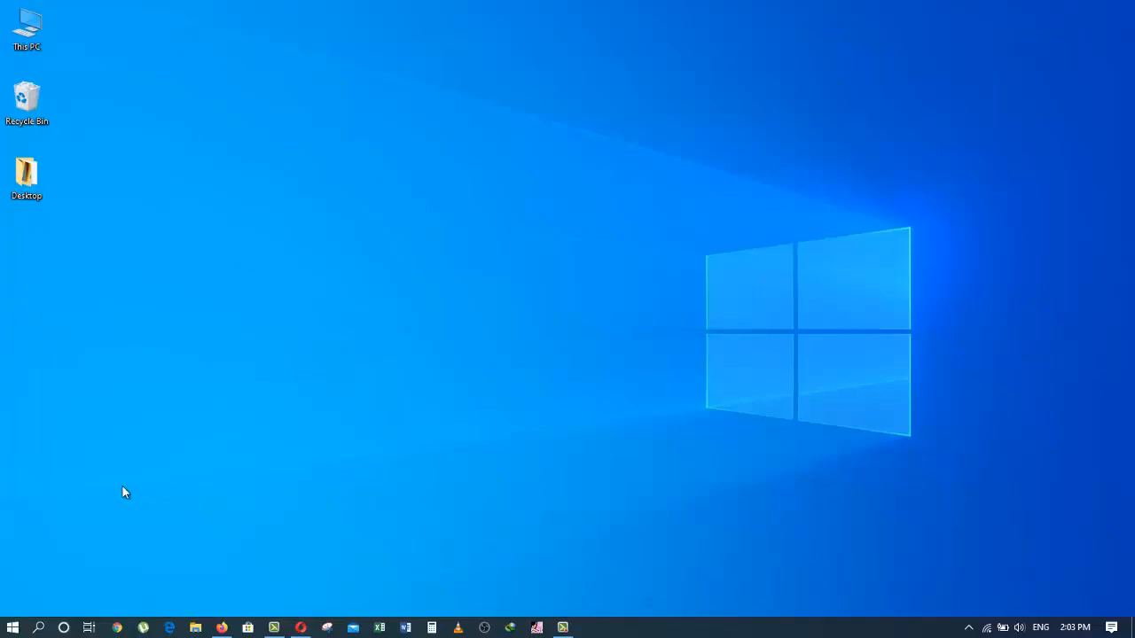
pyautogui.moveTo(559, 252)
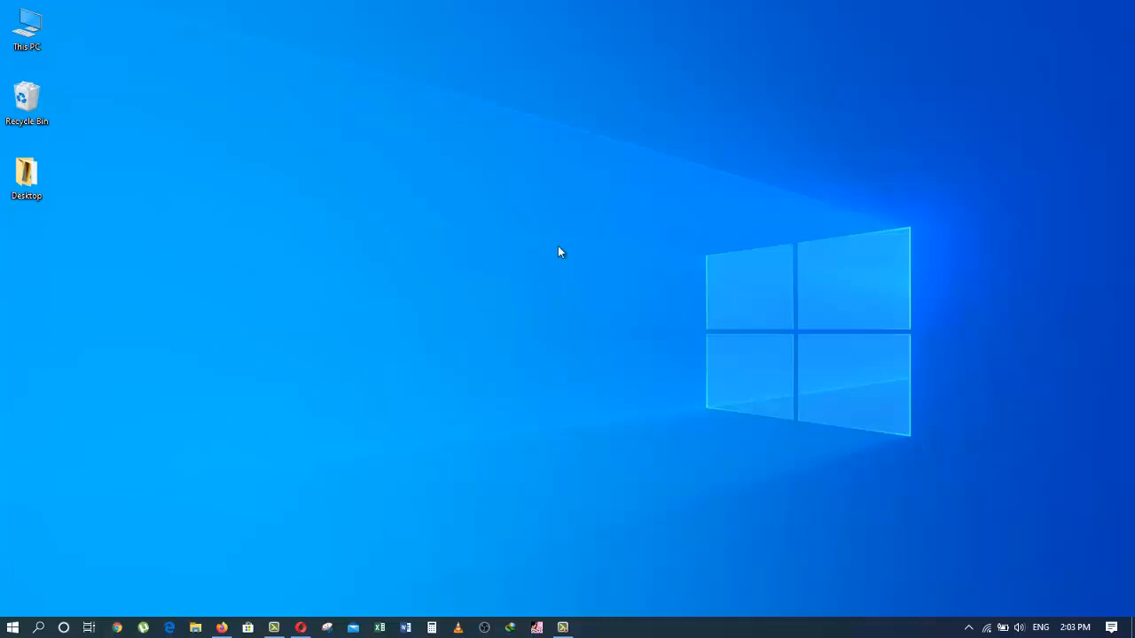
# Refresh the desktop from its context menu and bring up the Start search panel
pyautogui.rightClick(559, 252)
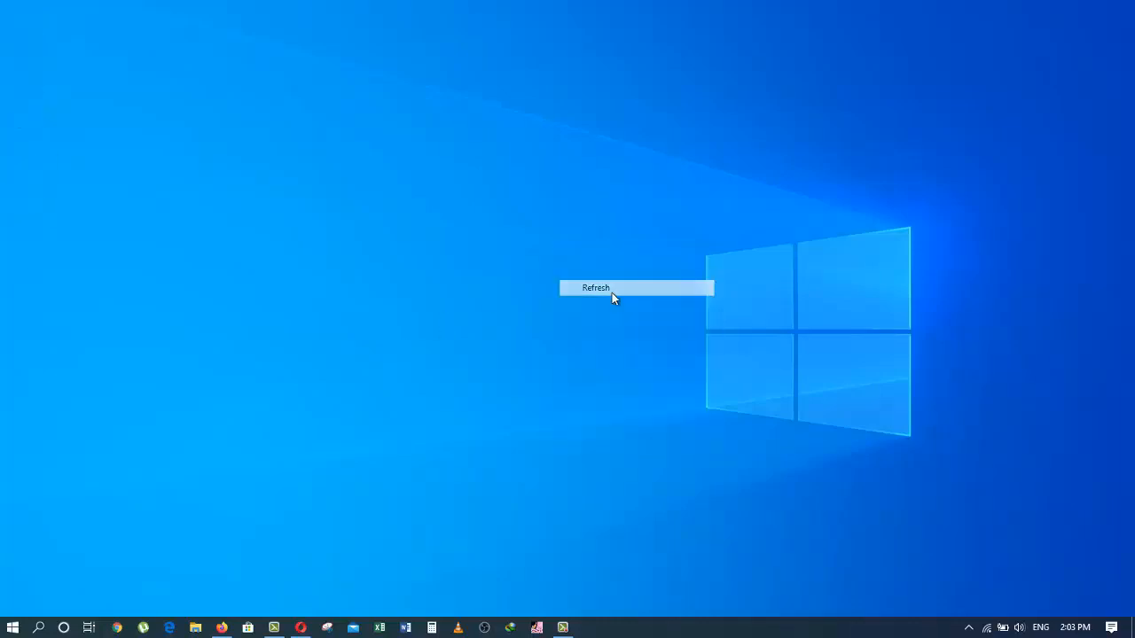
pyautogui.click(596, 288)
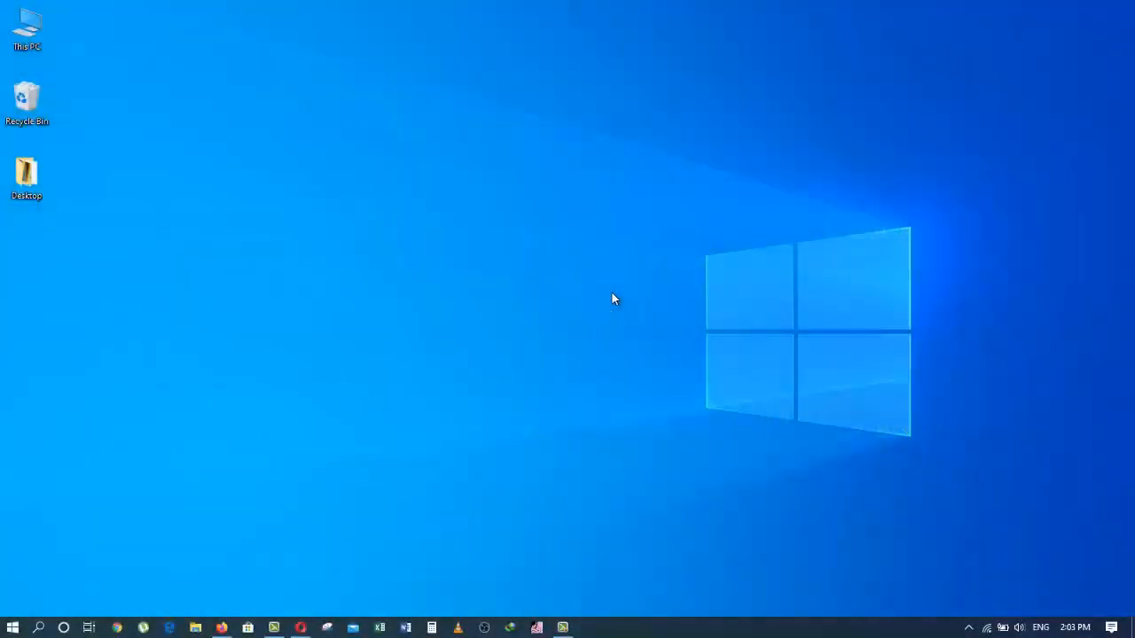
pyautogui.moveTo(16, 547)
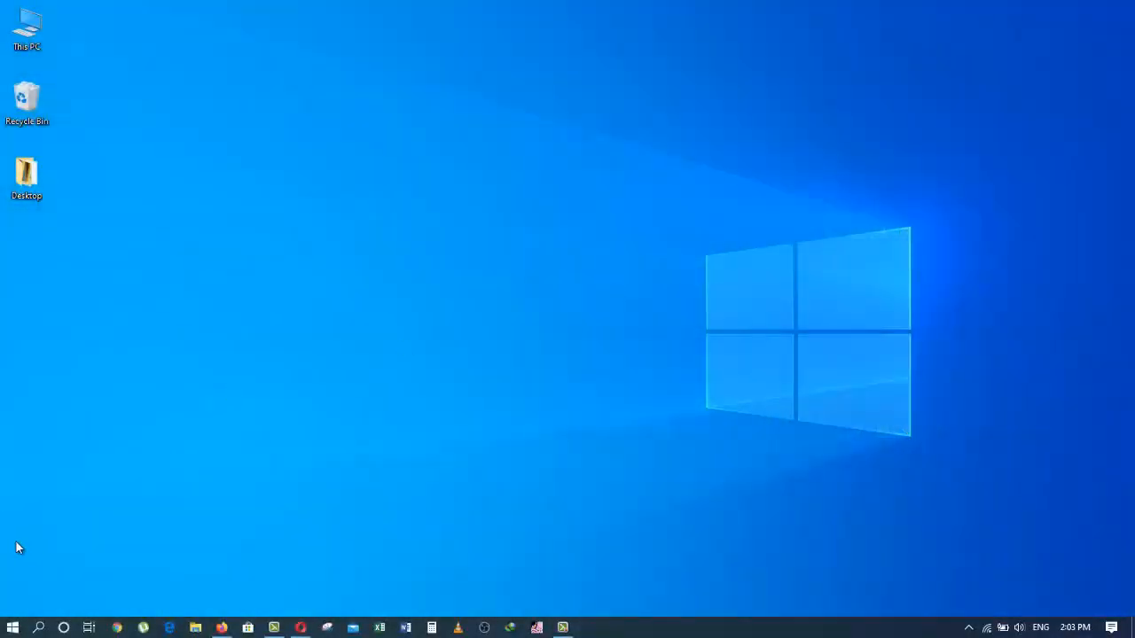
pyautogui.moveTo(435, 333)
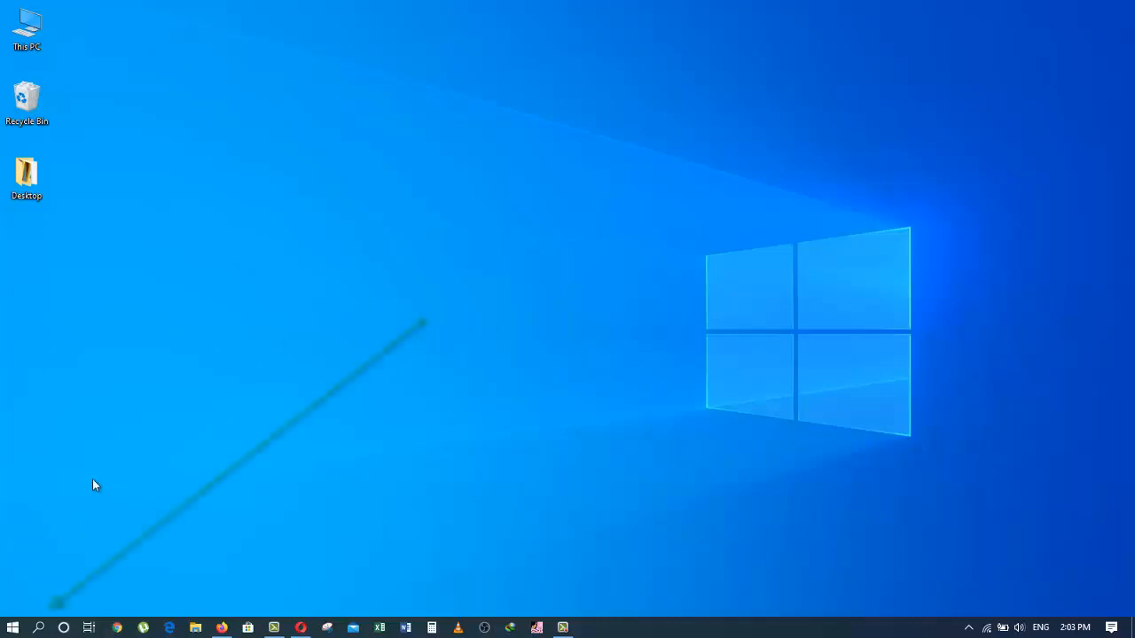
pyautogui.click(39, 628)
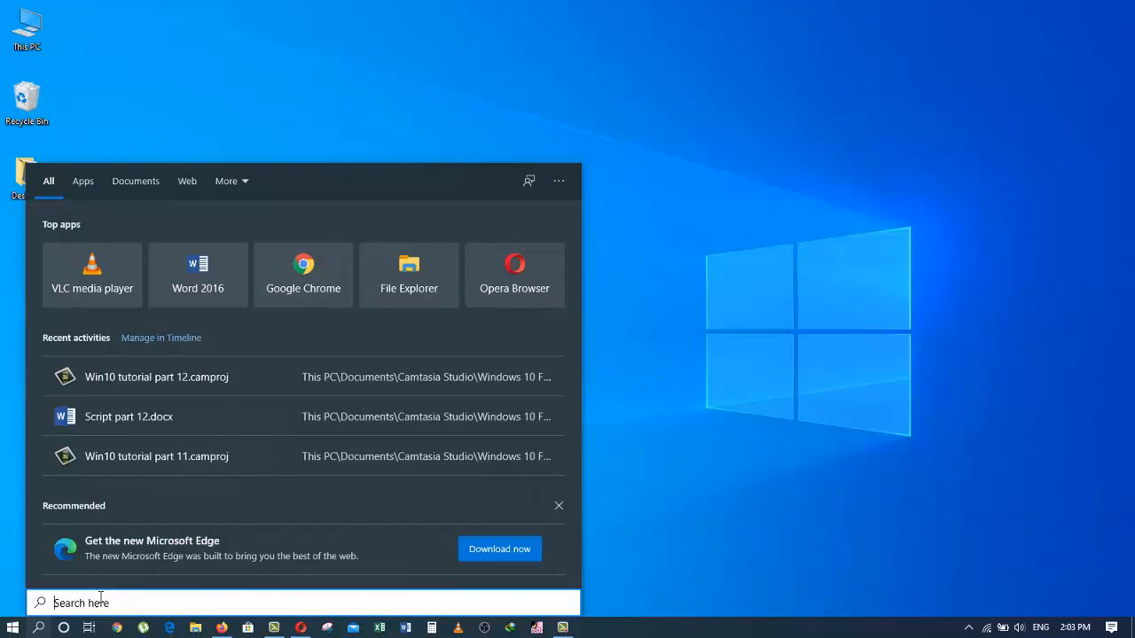
pyautogui.moveTo(39, 440)
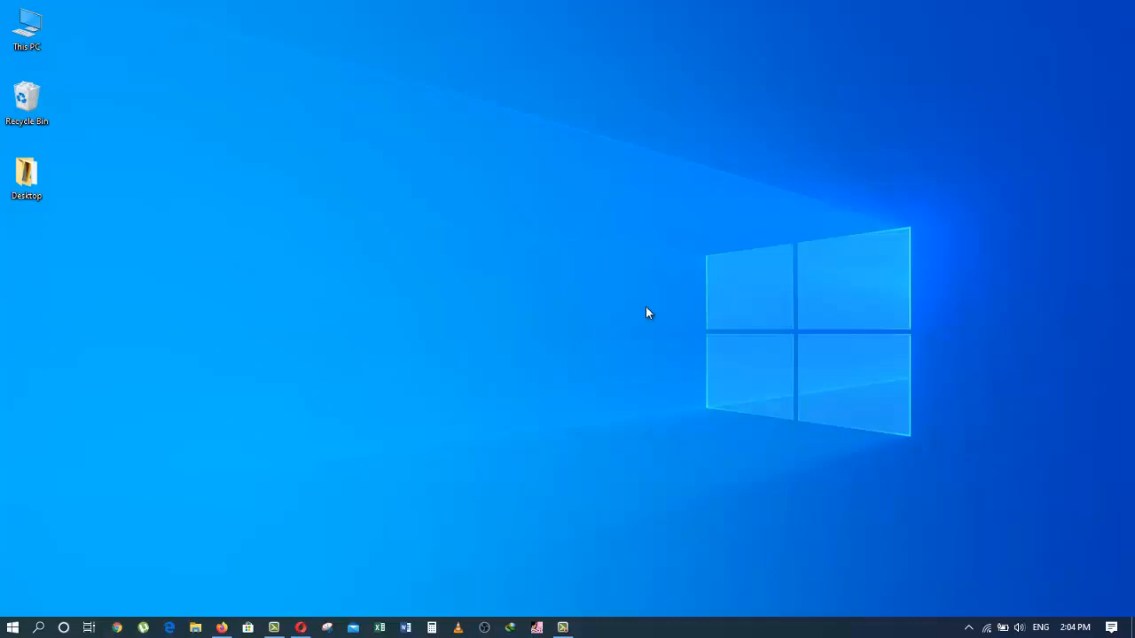
pyautogui.moveTo(381, 331)
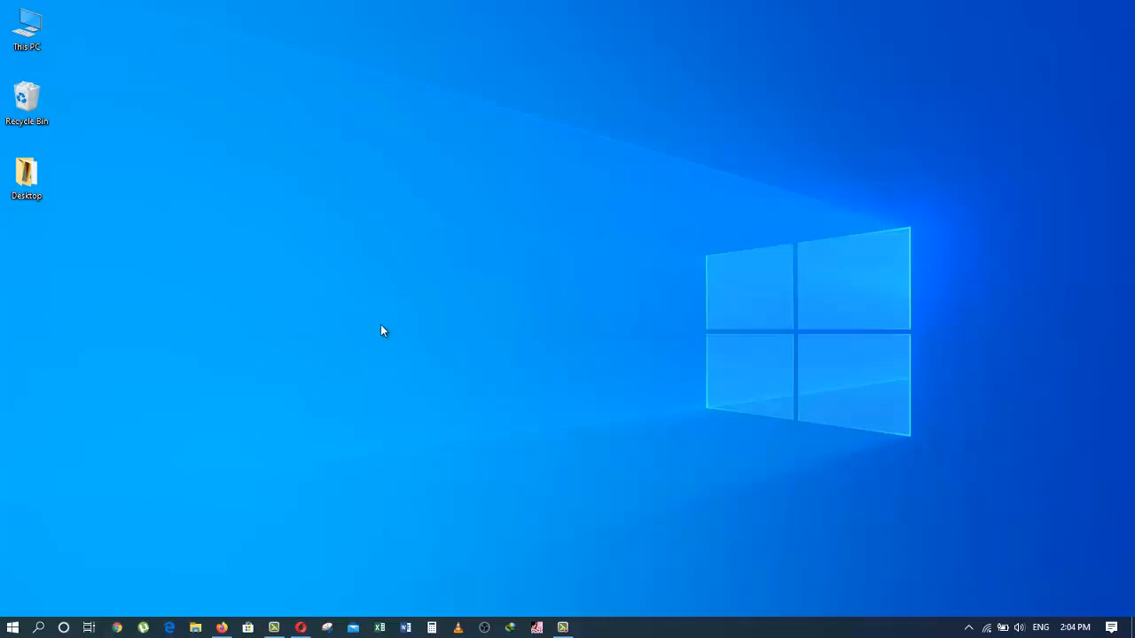
pyautogui.moveTo(344, 406)
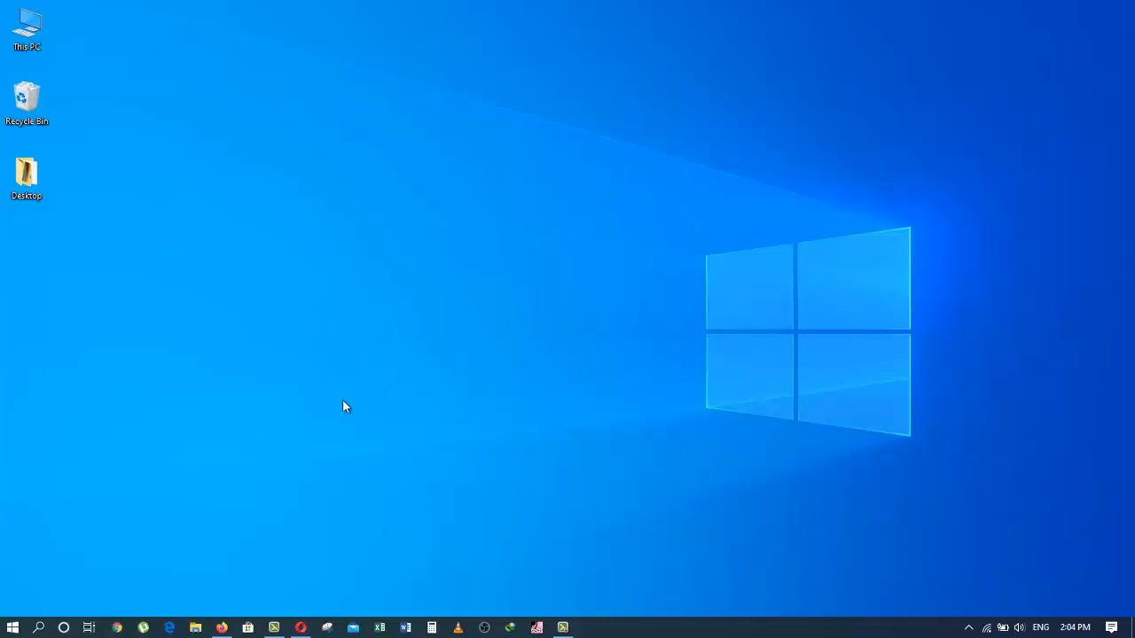
pyautogui.moveTo(199, 603)
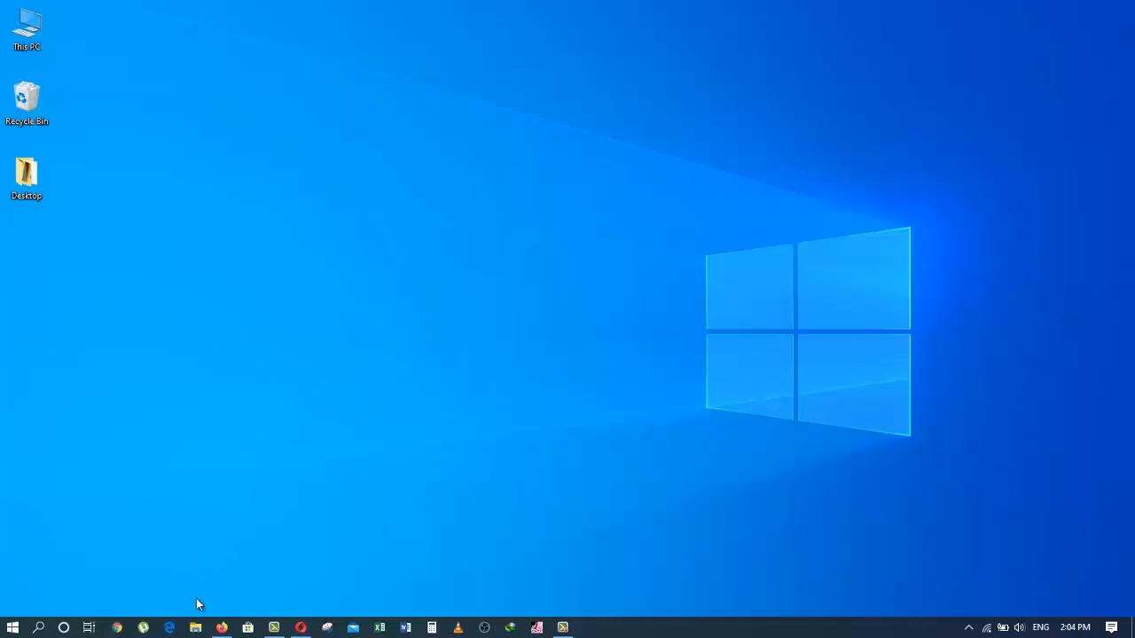
pyautogui.moveTo(195, 628)
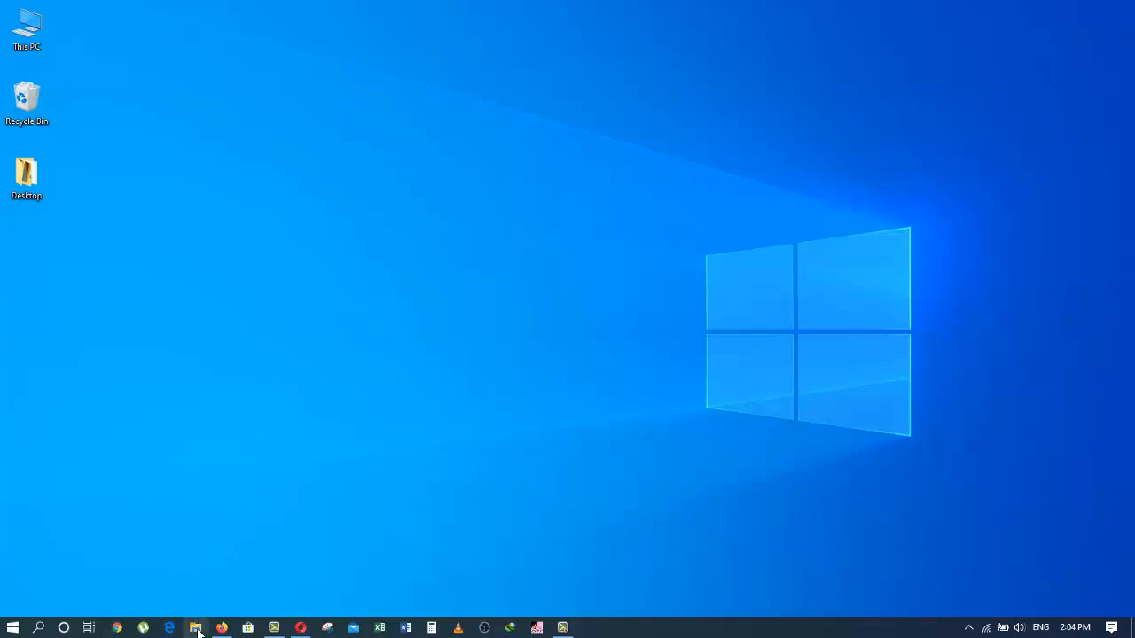
pyautogui.moveTo(195, 628)
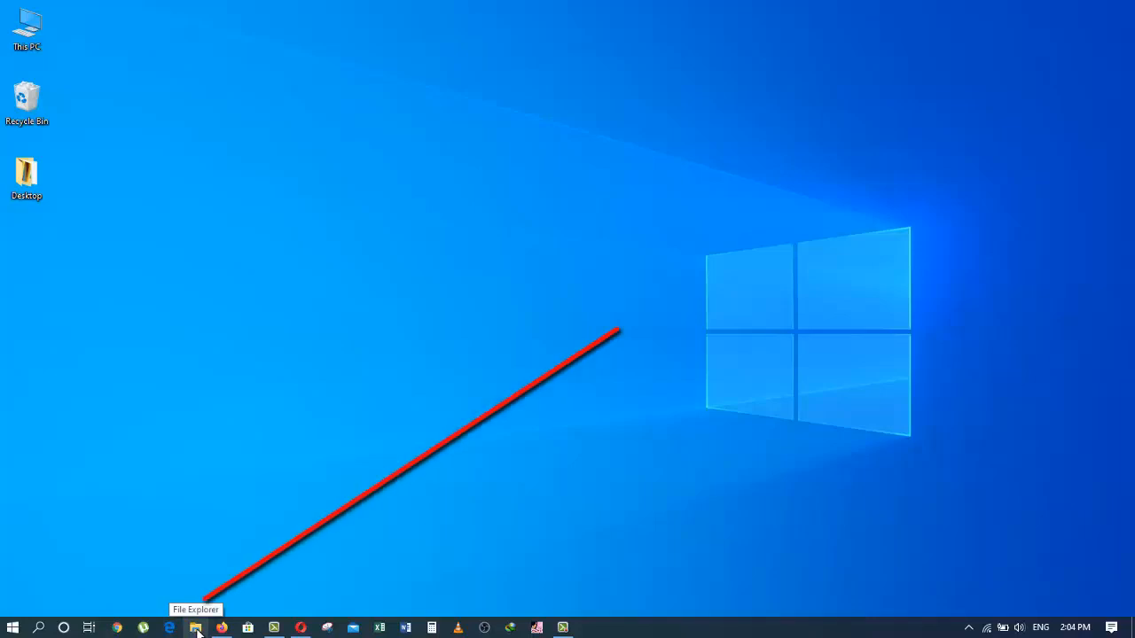
# Launch File Explorer from the taskbar and go to the Network location
pyautogui.click(195, 628)
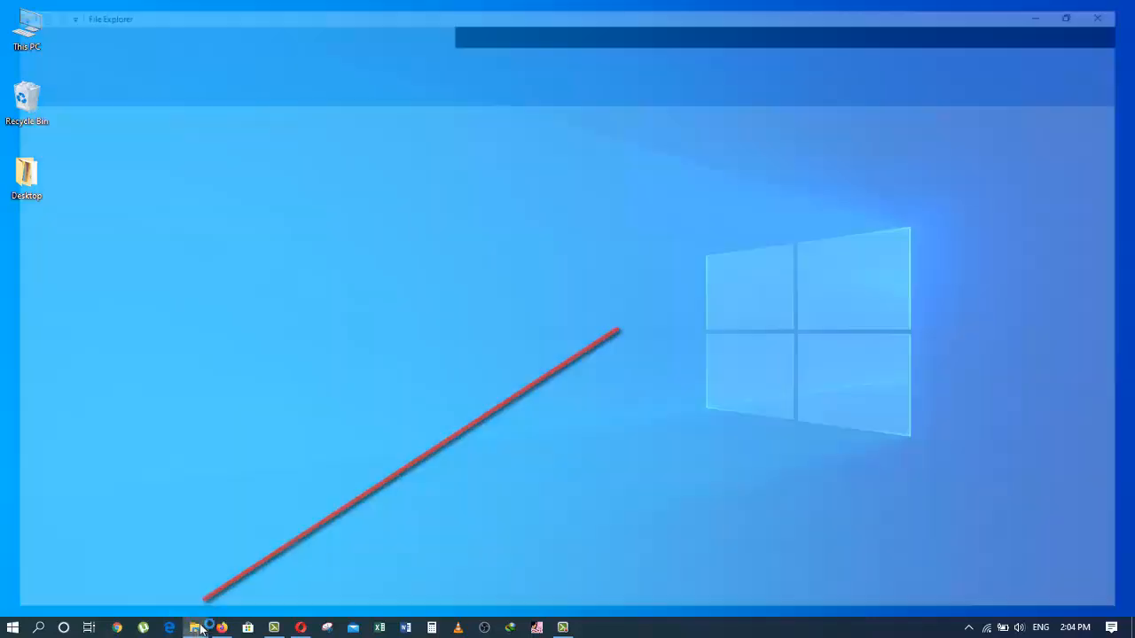
pyautogui.click(195, 628)
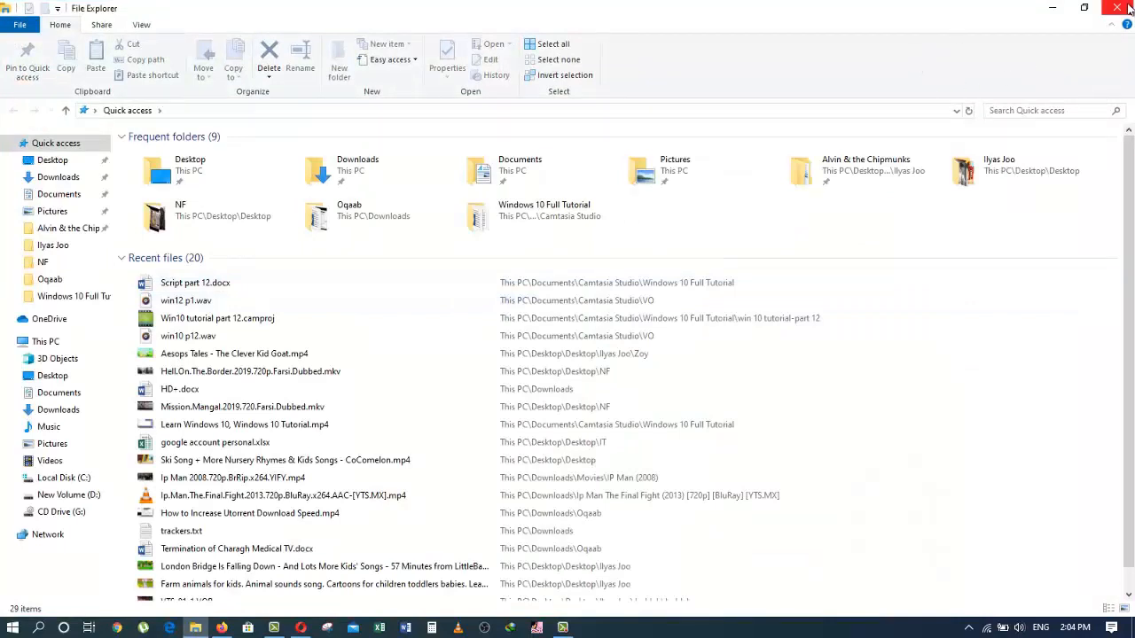
pyautogui.moveTo(1052, 16)
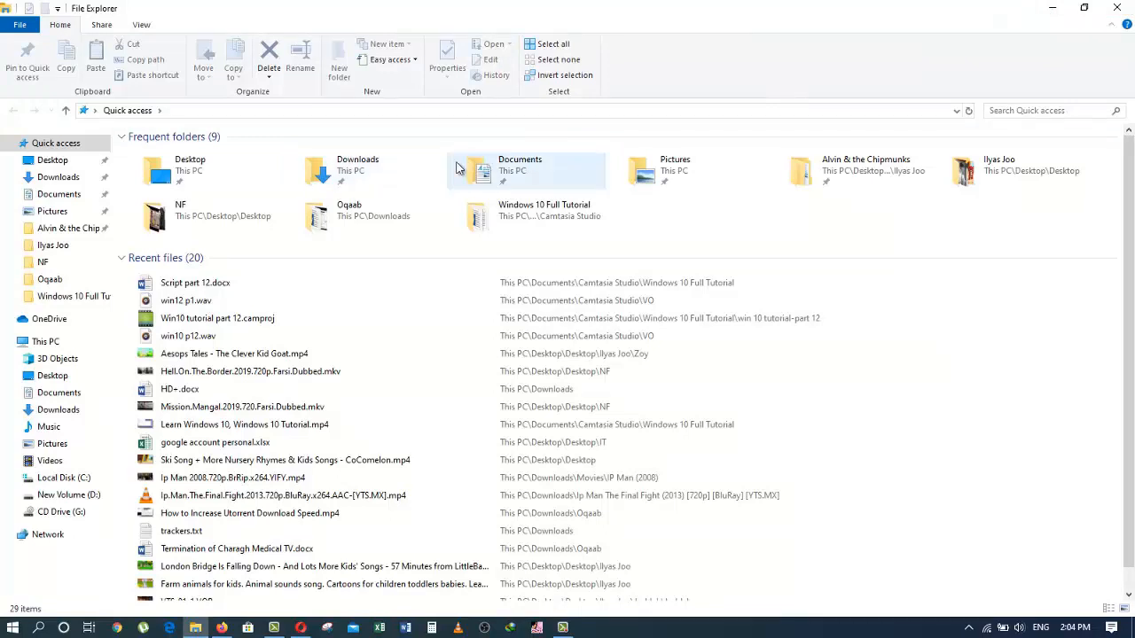
pyautogui.moveTo(667, 178)
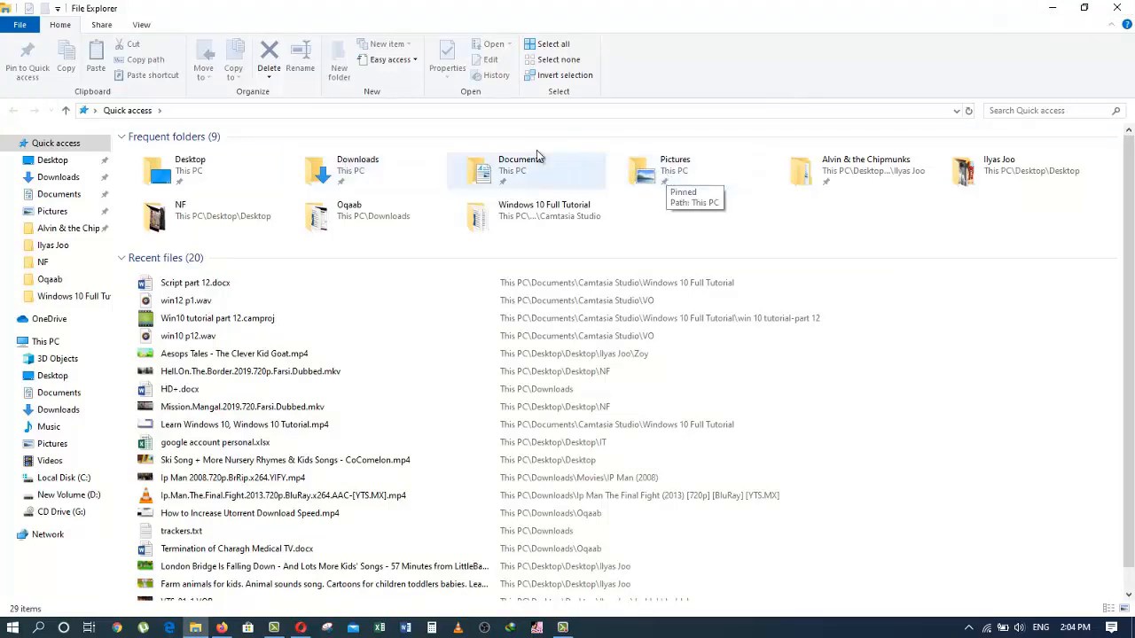
pyautogui.click(1047, 110)
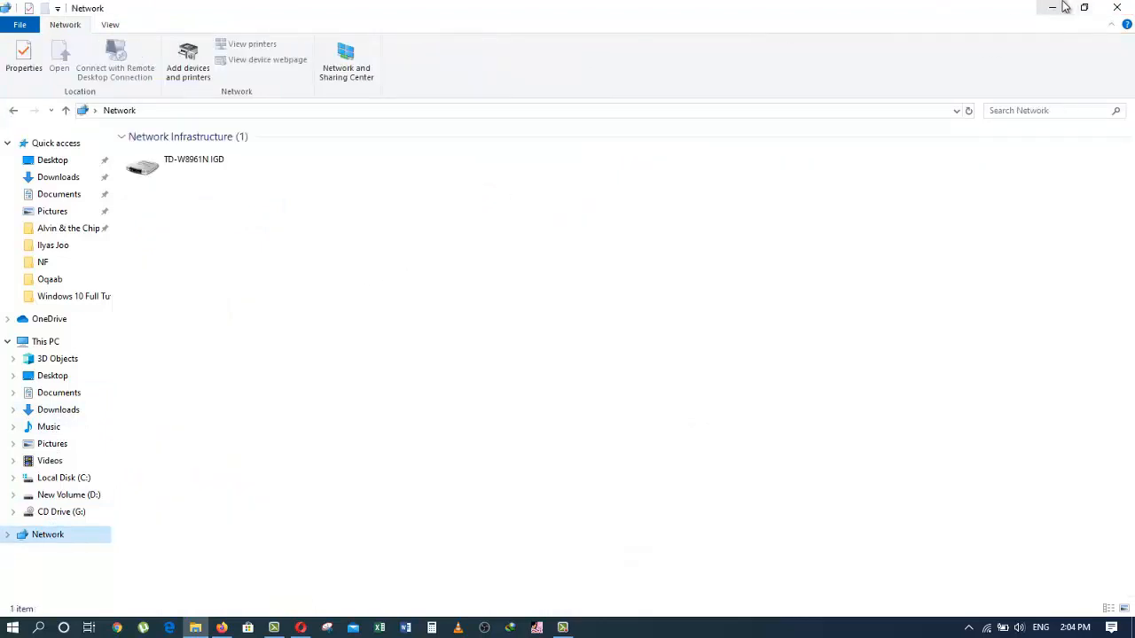
pyautogui.moveTo(1053, 7)
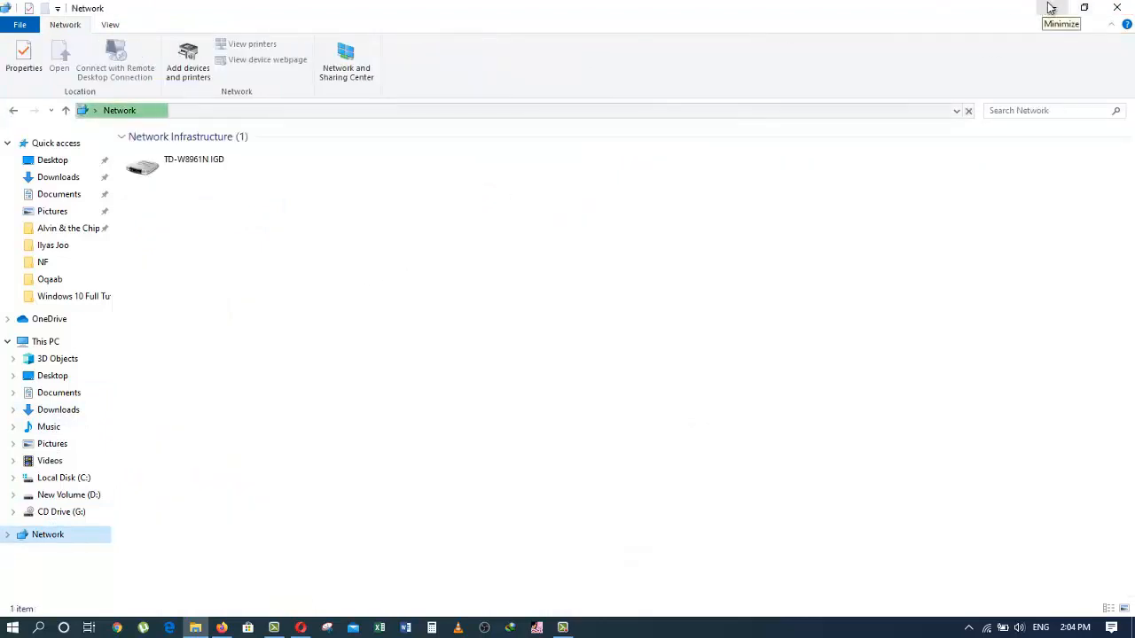
pyautogui.moveTo(1117, 7)
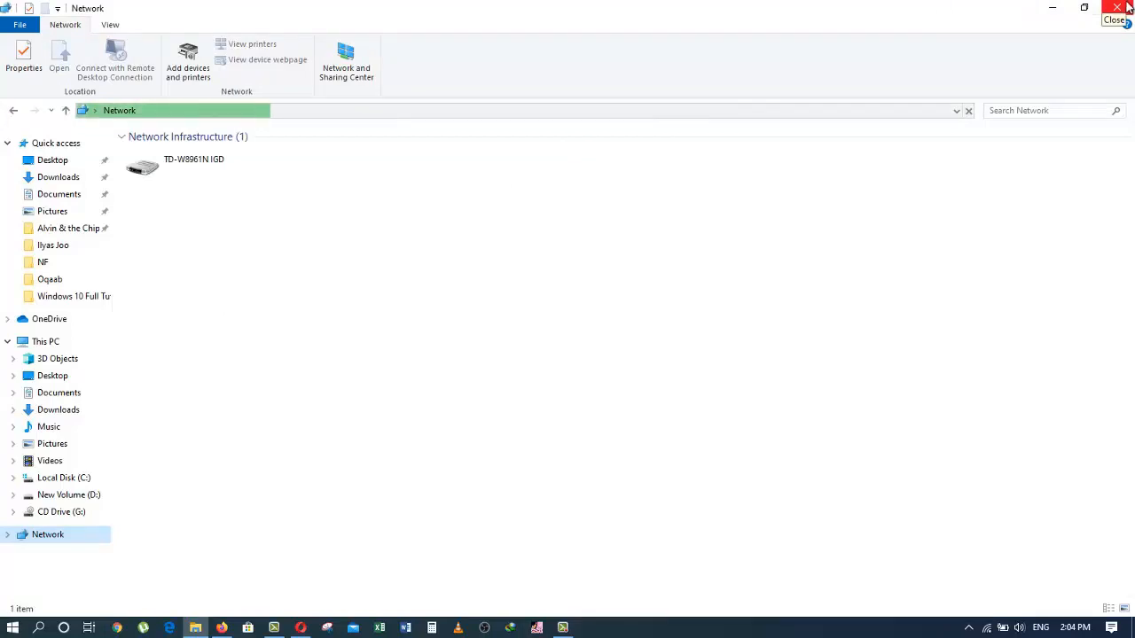
# Close the File Explorer window showing Network
pyautogui.click(1116, 7)
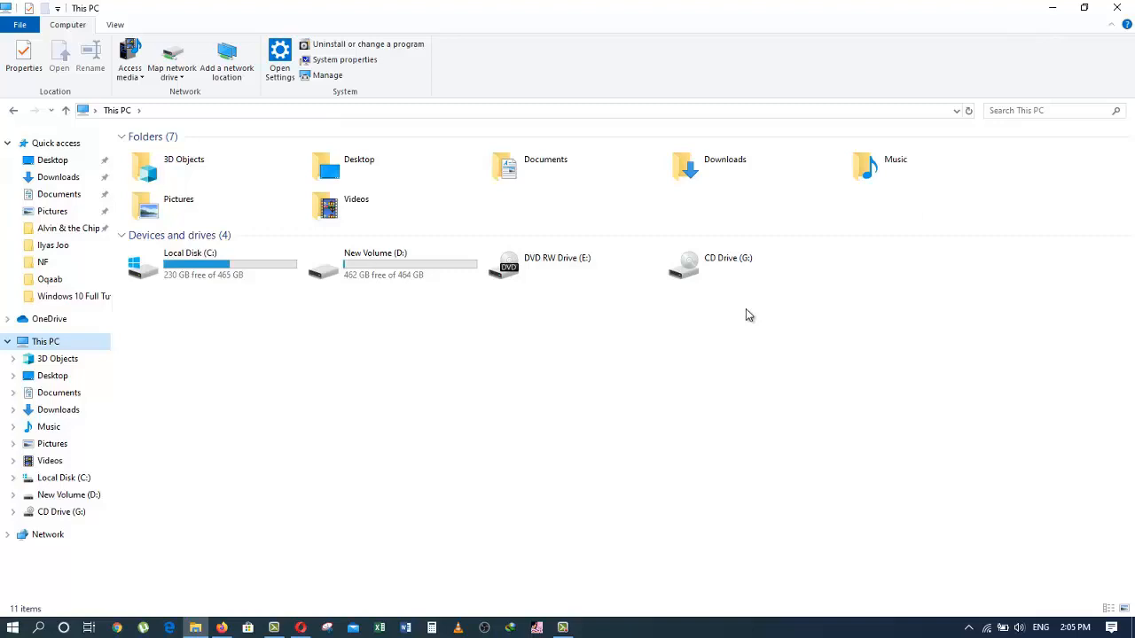
pyautogui.moveTo(731, 362)
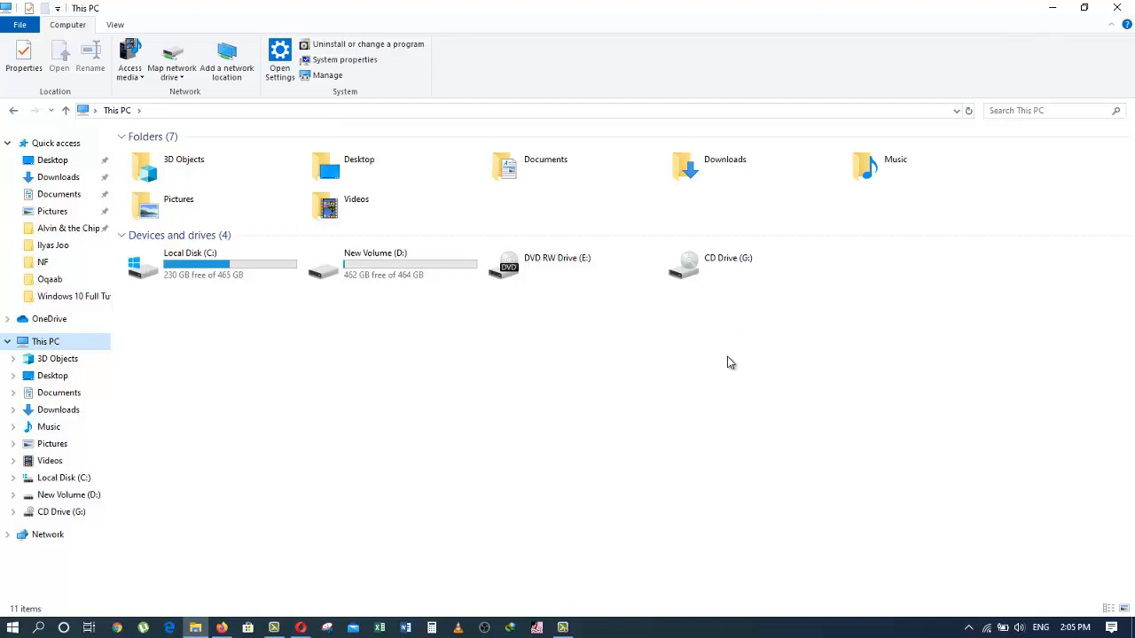
pyautogui.moveTo(749, 358)
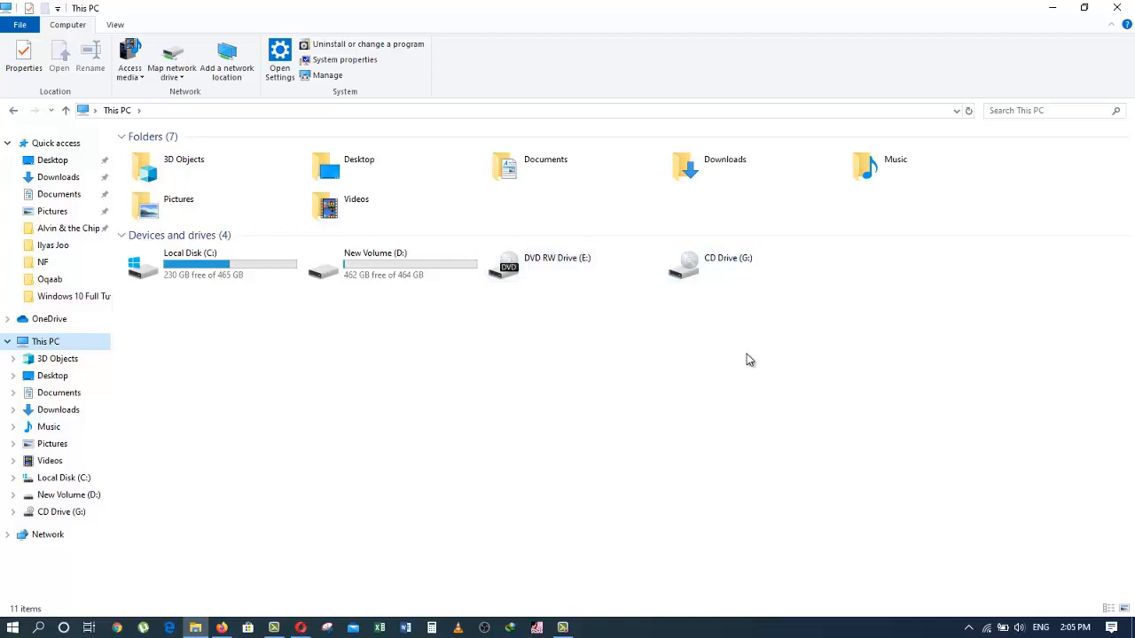
pyautogui.moveTo(961, 307)
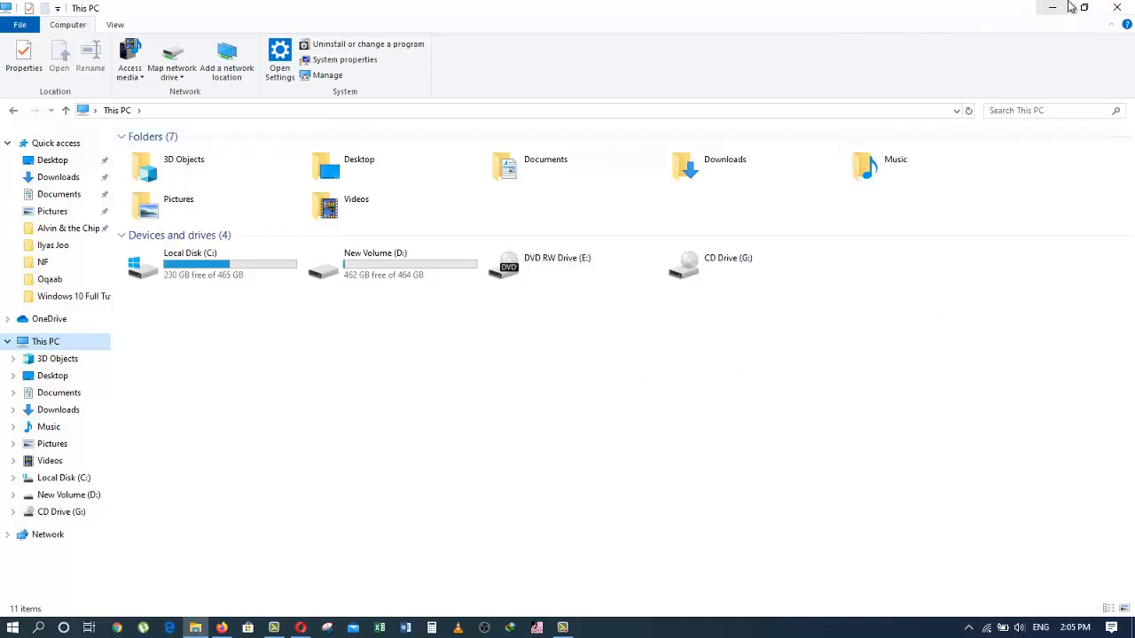
pyautogui.moveTo(992, 74)
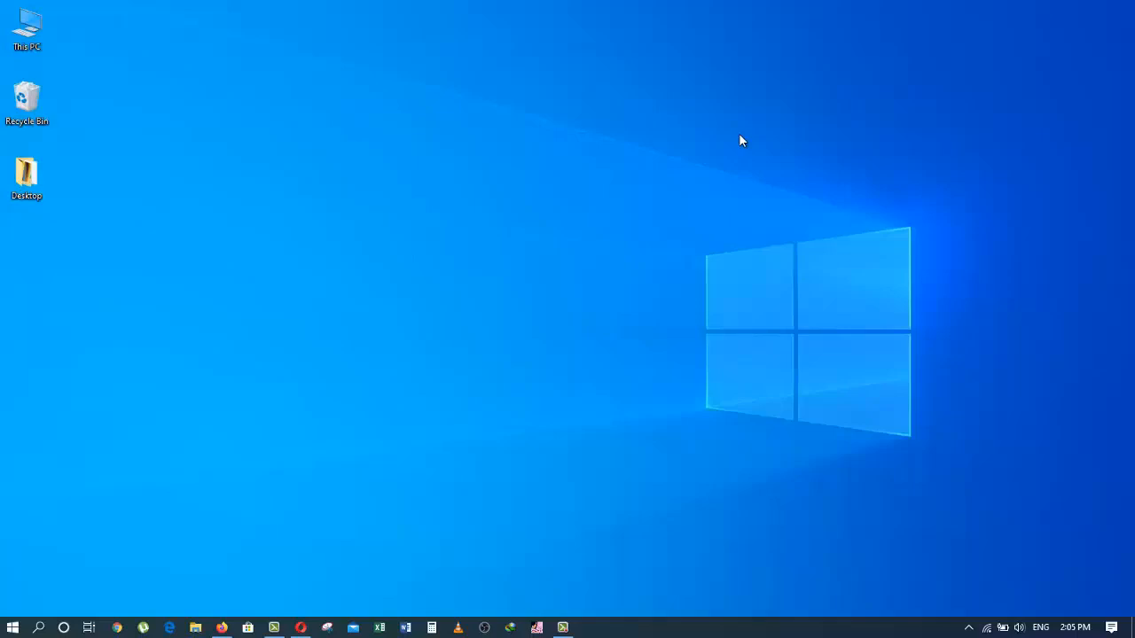
pyautogui.moveTo(402, 522)
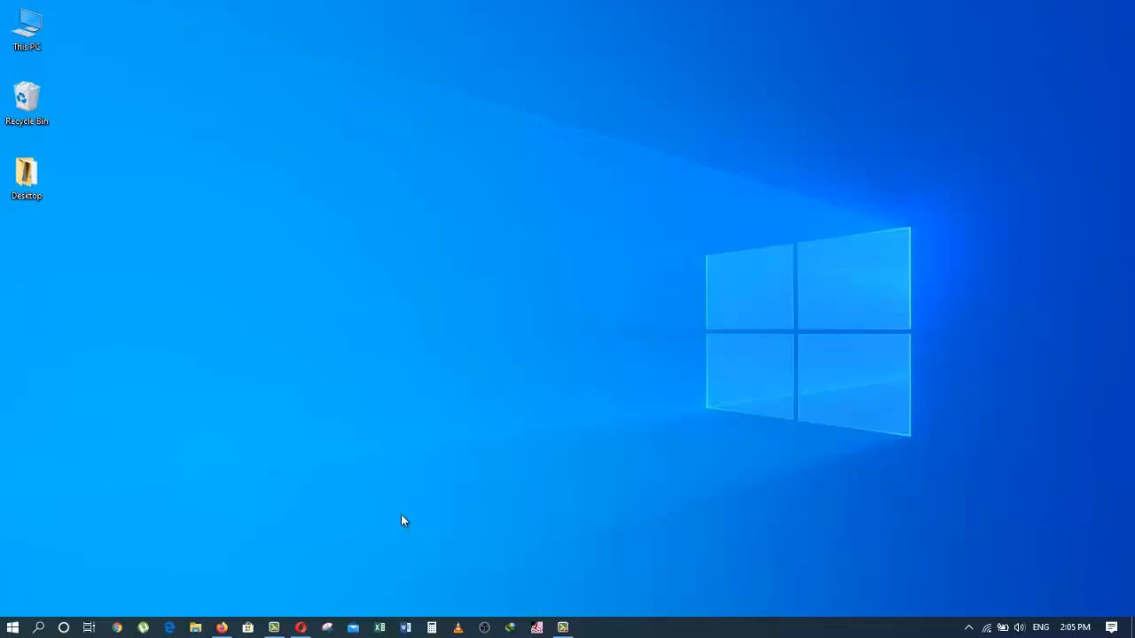
# Finish the sentence 'Hi friends, thank you for watching this tutorial' and go to the File view
pyautogui.click(404, 628)
pyautogui.write('Hi friends, thank y')
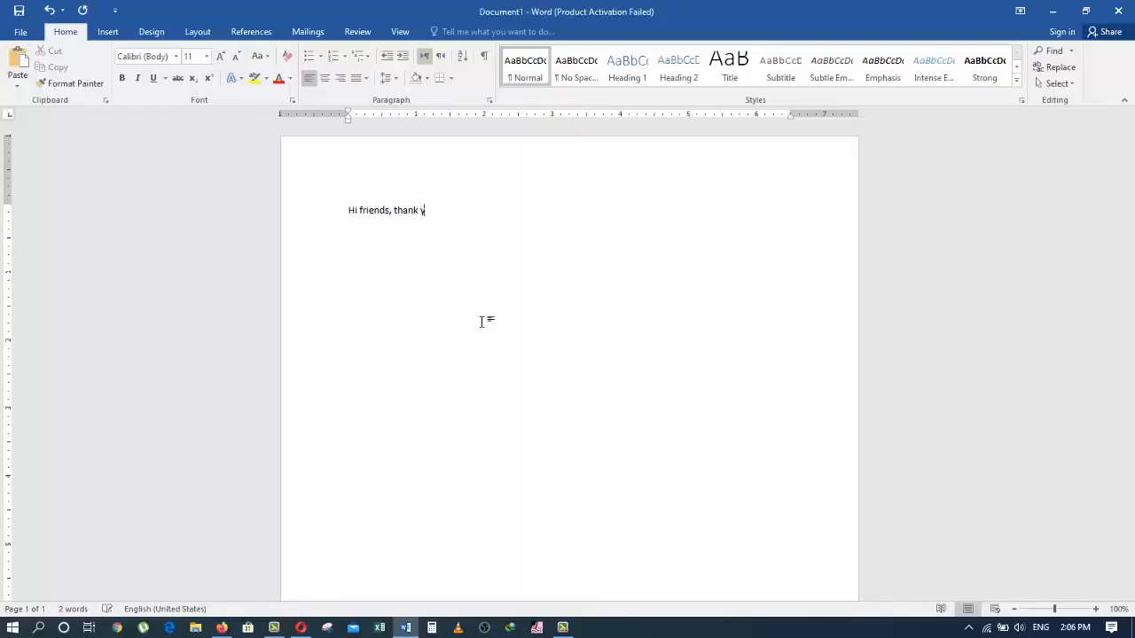
pyautogui.write('ou for watching th')
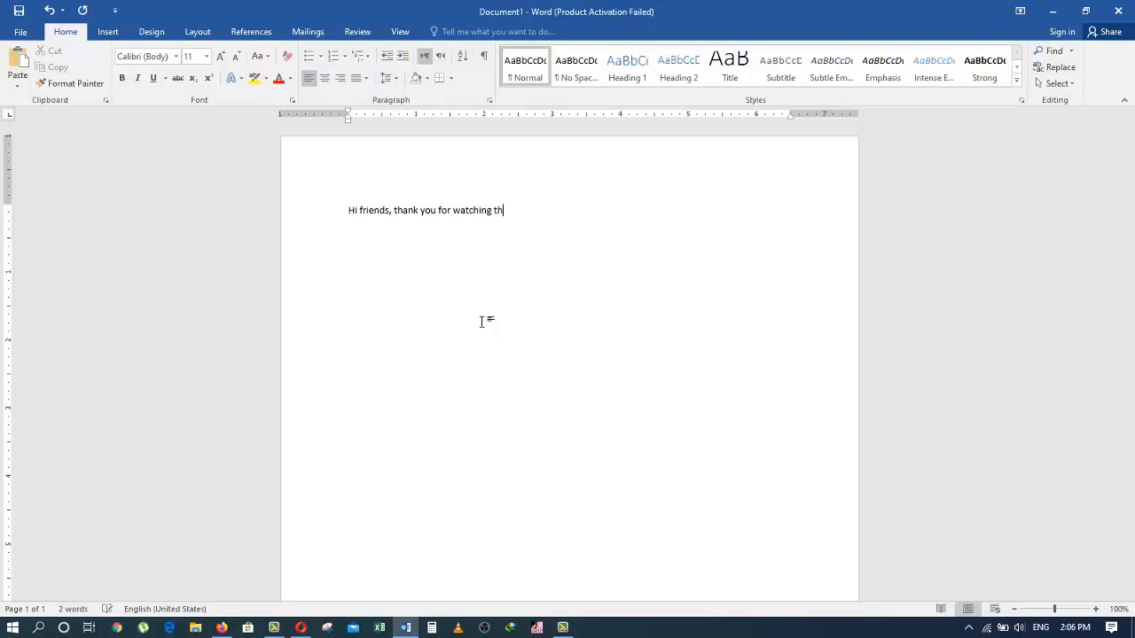
pyautogui.write('is tutorial')
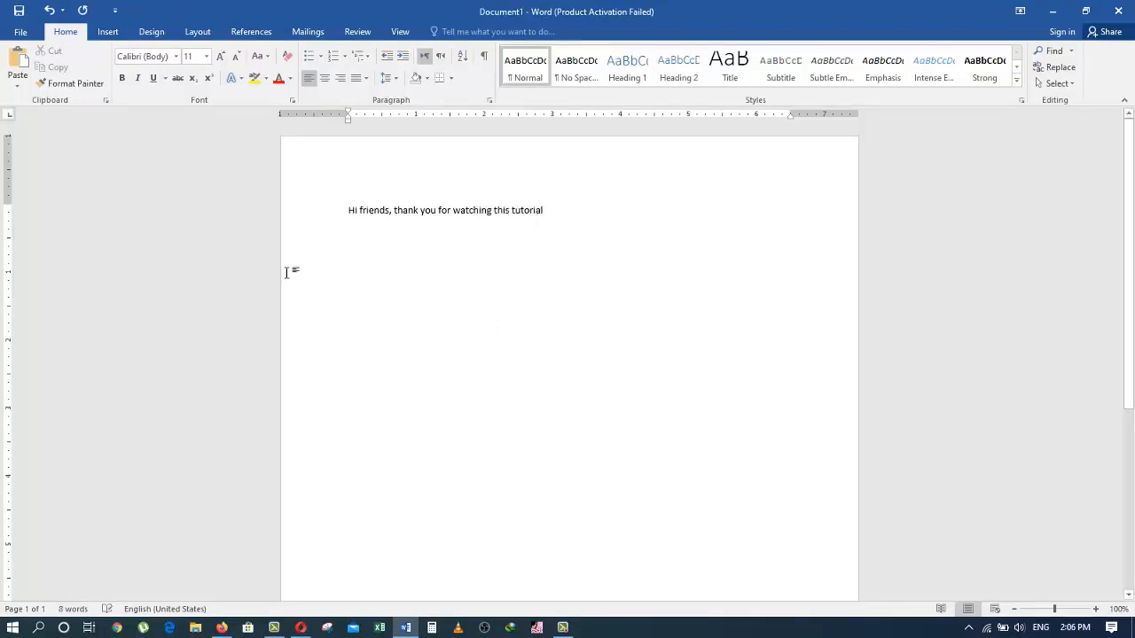
pyautogui.click(20, 32)
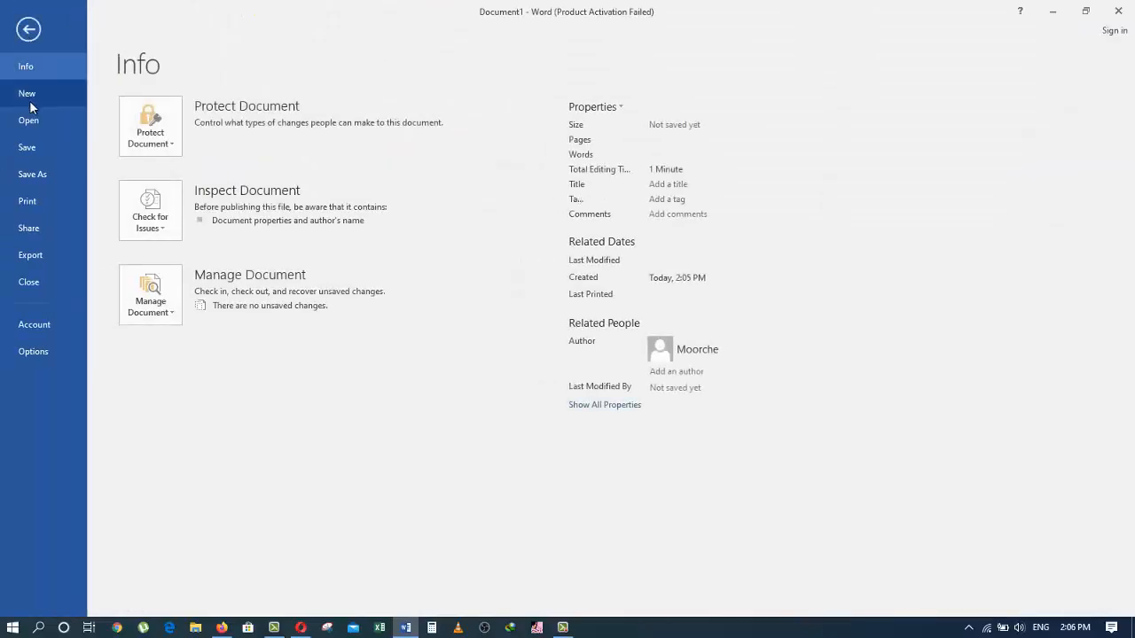
# Save the document to the Desktop with the file name 'Youtube'
pyautogui.click(32, 174)
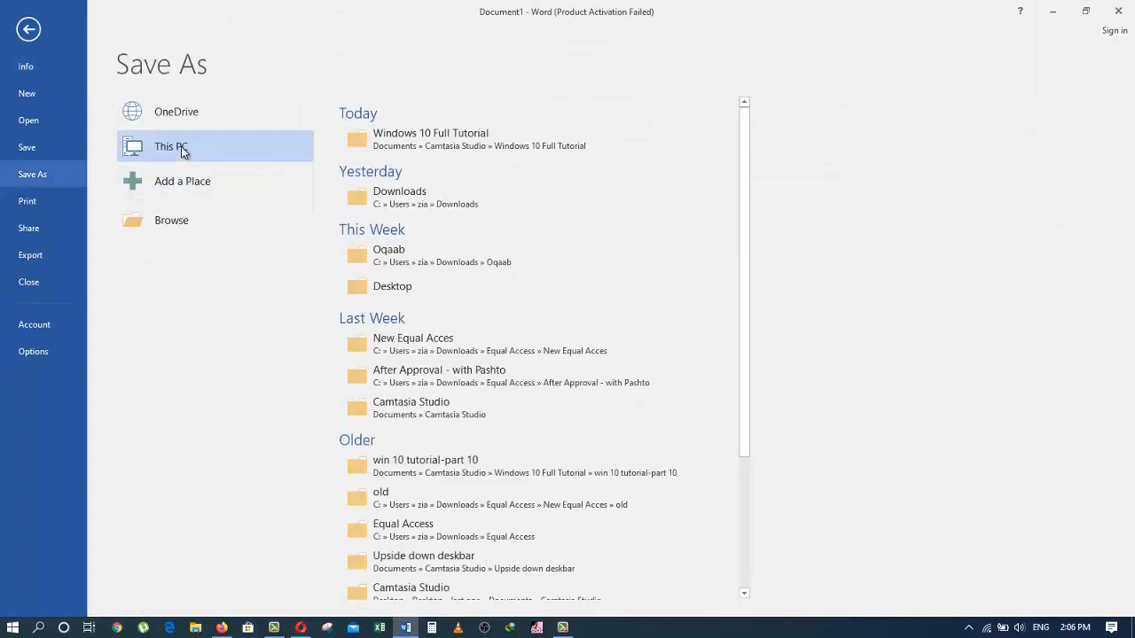
pyautogui.moveTo(224, 210)
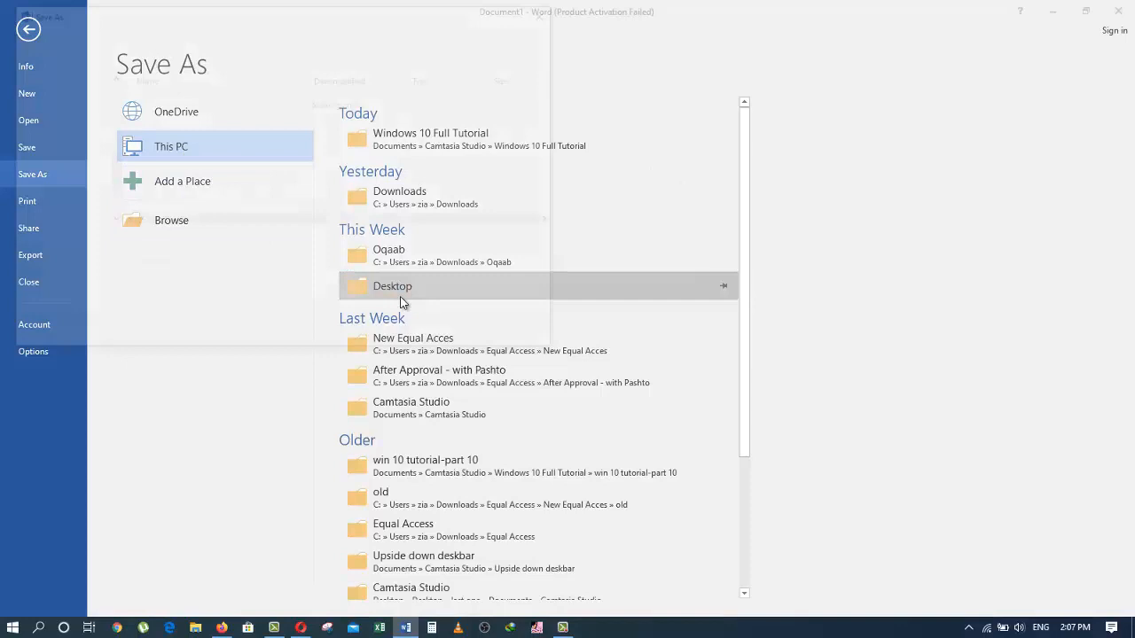
pyautogui.doubleClick(392, 285)
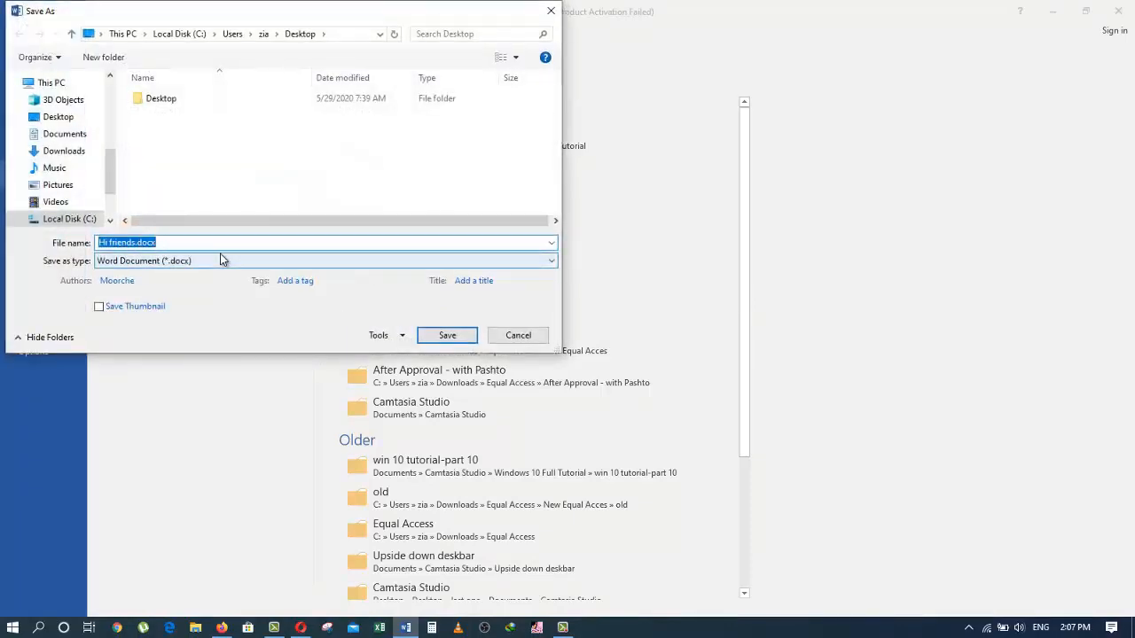
pyautogui.write('Youtube')
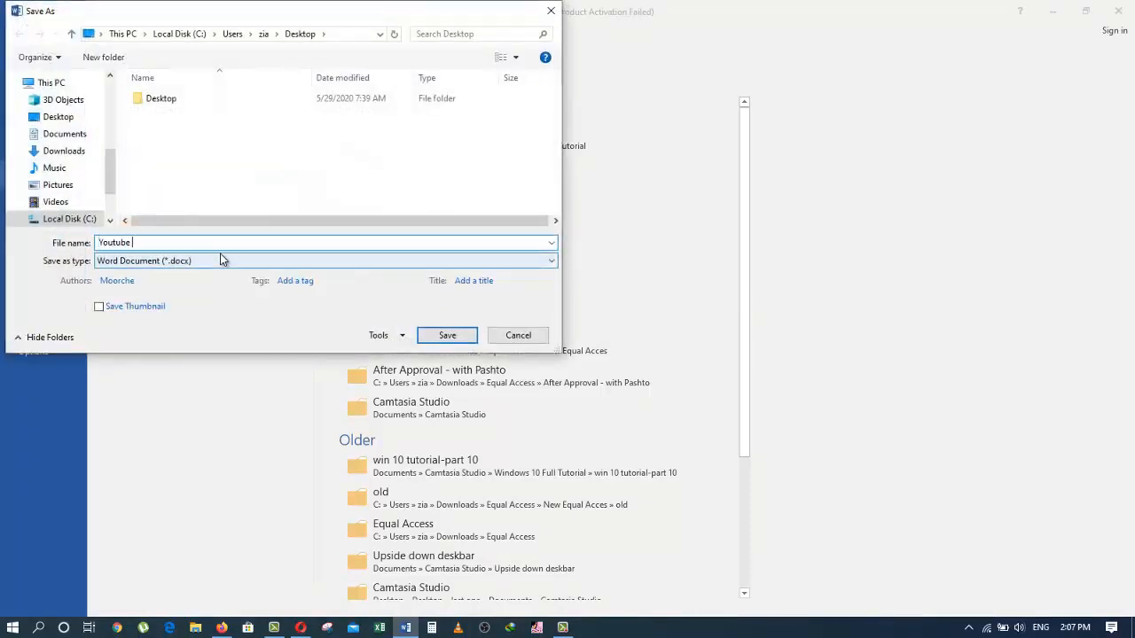
pyautogui.click(447, 335)
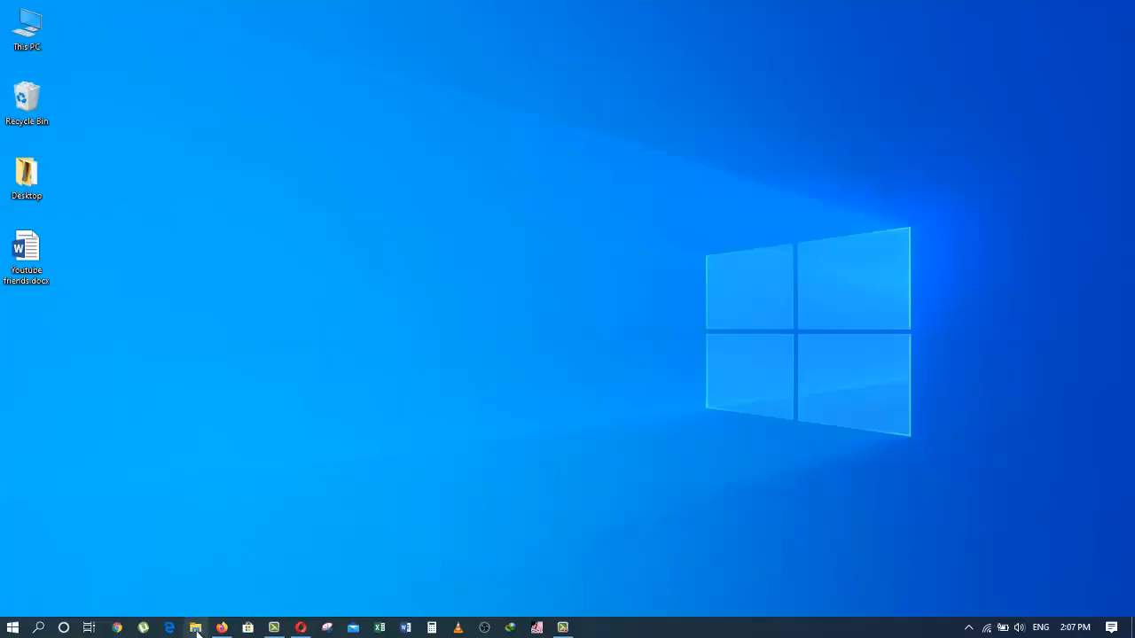
pyautogui.moveTo(204, 588)
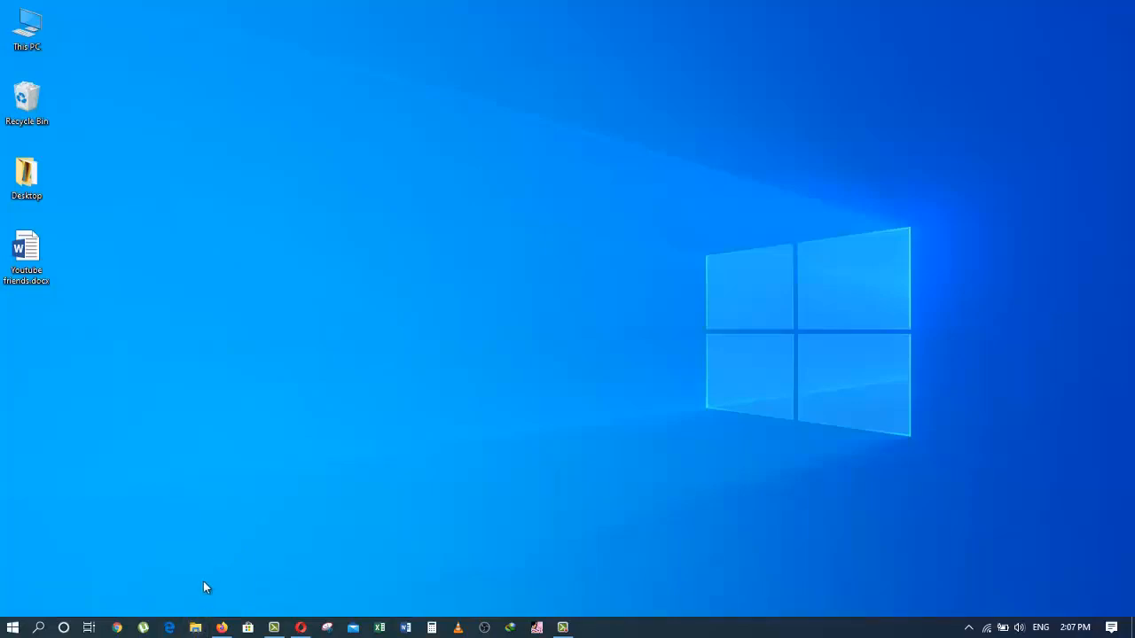
pyautogui.moveTo(212, 564)
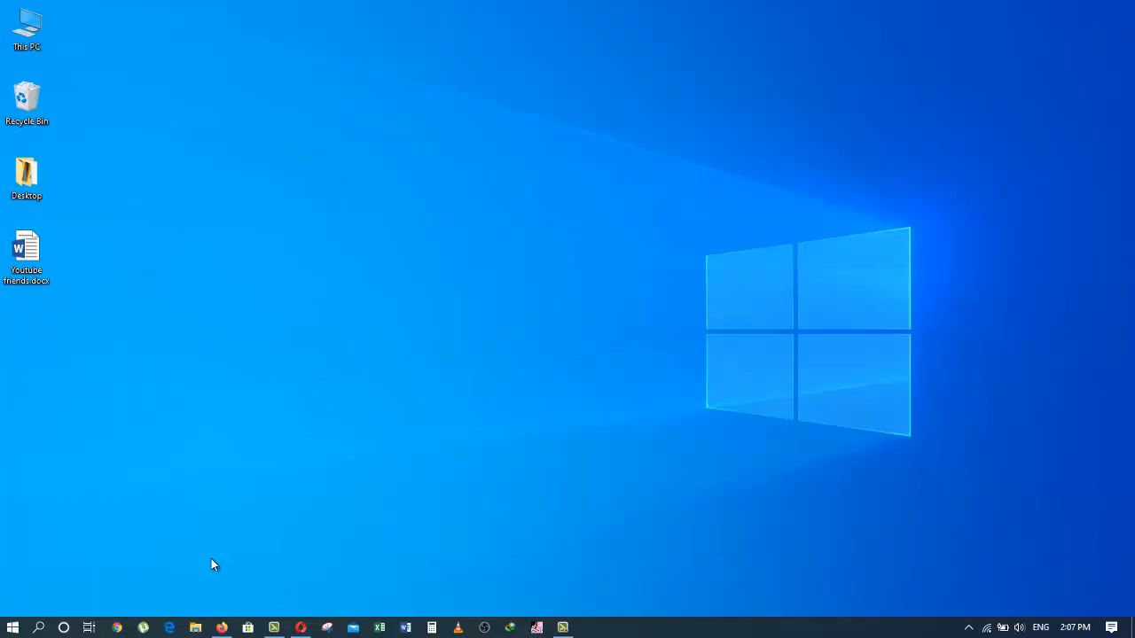
# Bring up File Explorer on Quick access with the Win+E shortcut
pyautogui.press('Win+E')
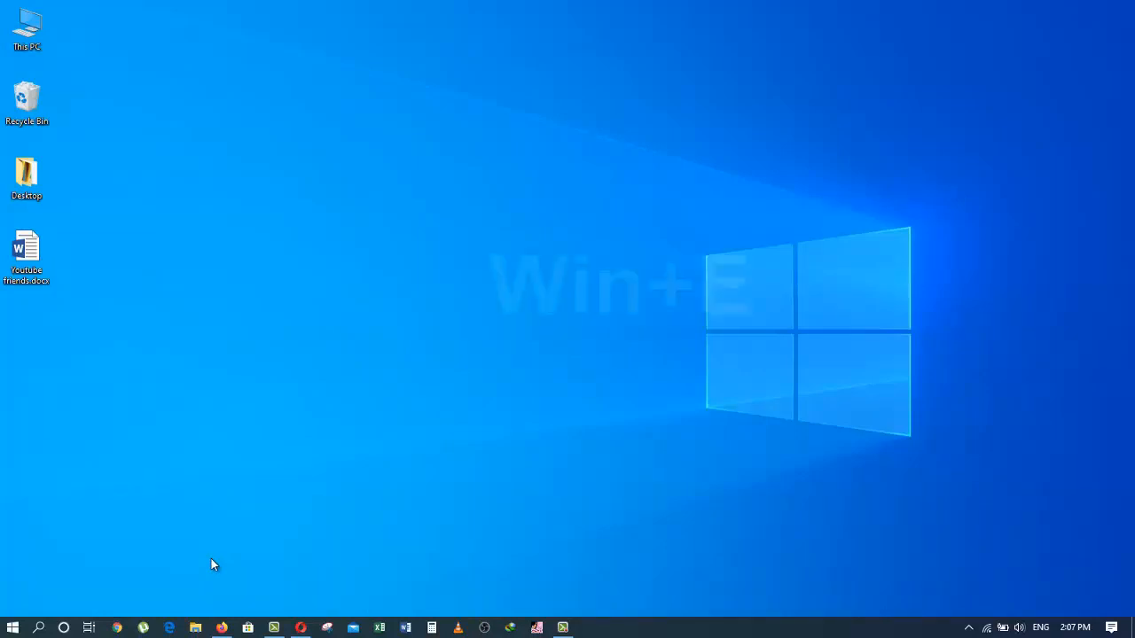
pyautogui.press('win+e')
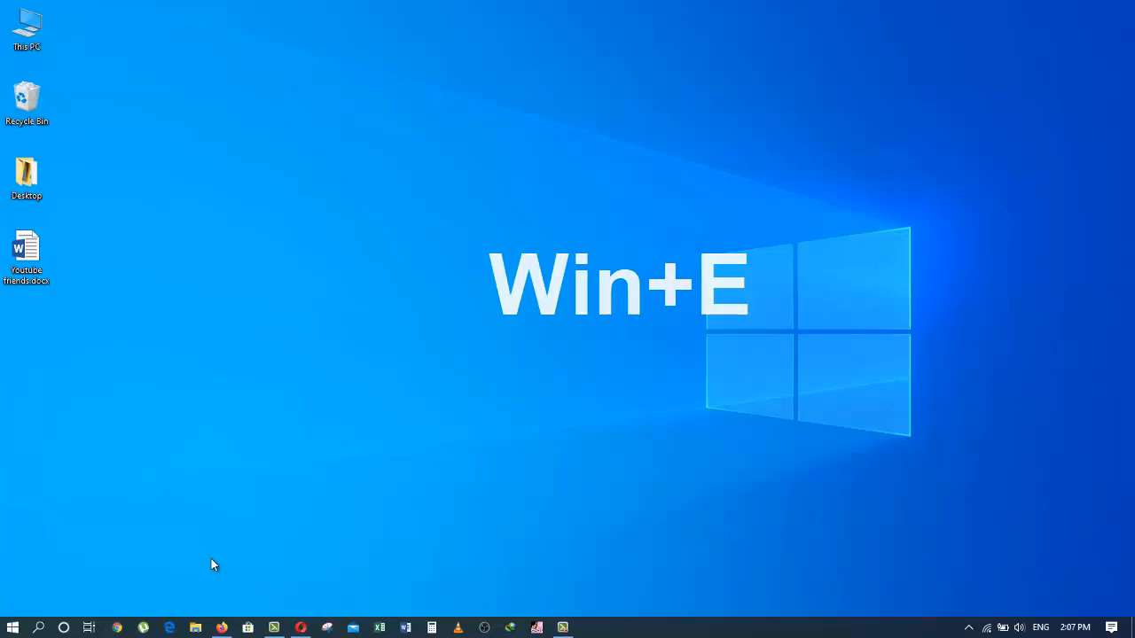
pyautogui.press('Win+E')
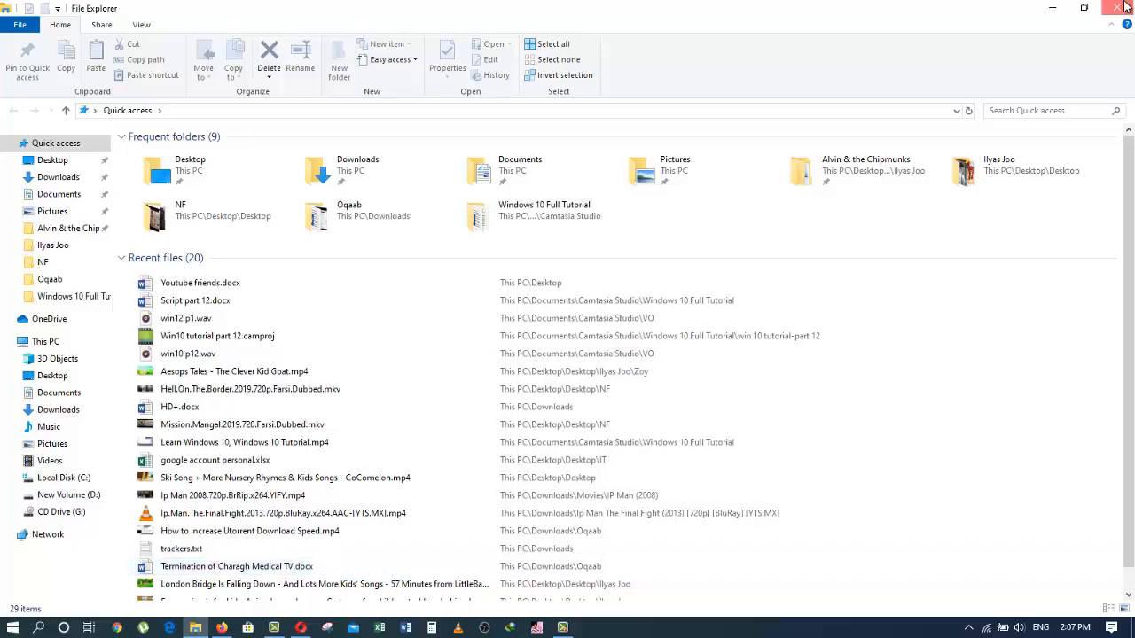
# Close File Explorer after checking Youtube friends.docx under Recent files
pyautogui.click(1115, 7)
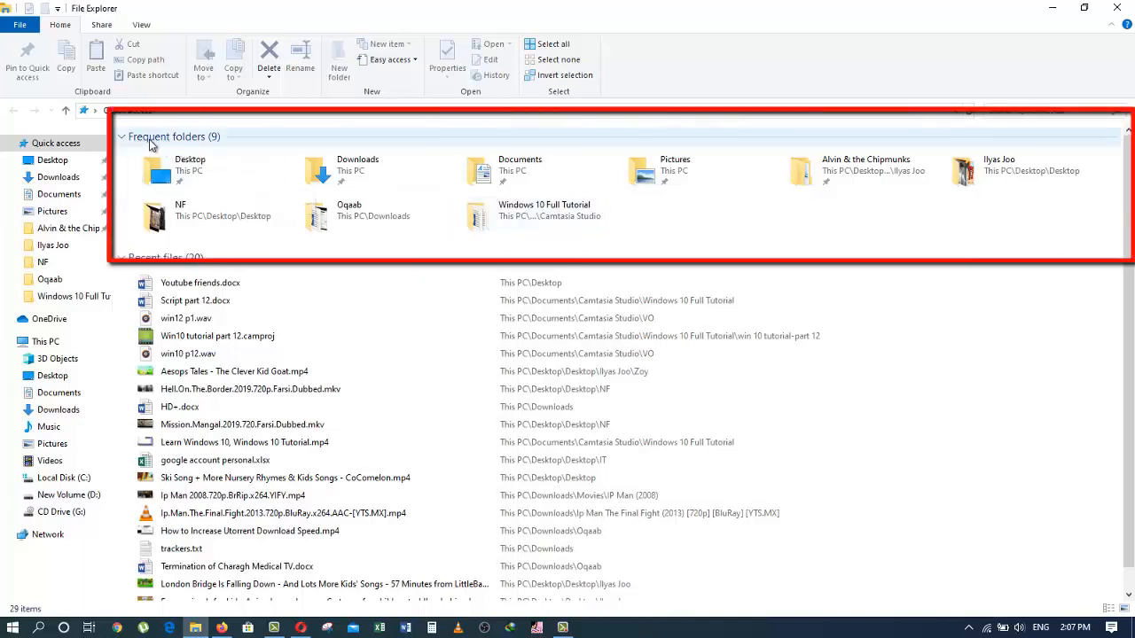
pyautogui.moveTo(209, 153)
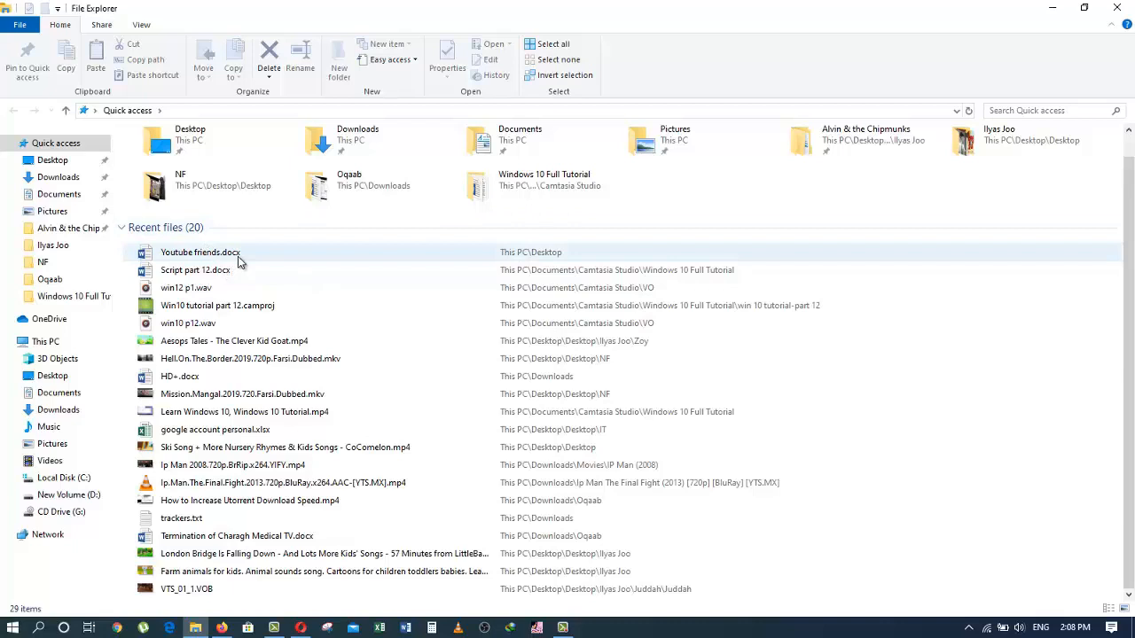
pyautogui.moveTo(240, 263)
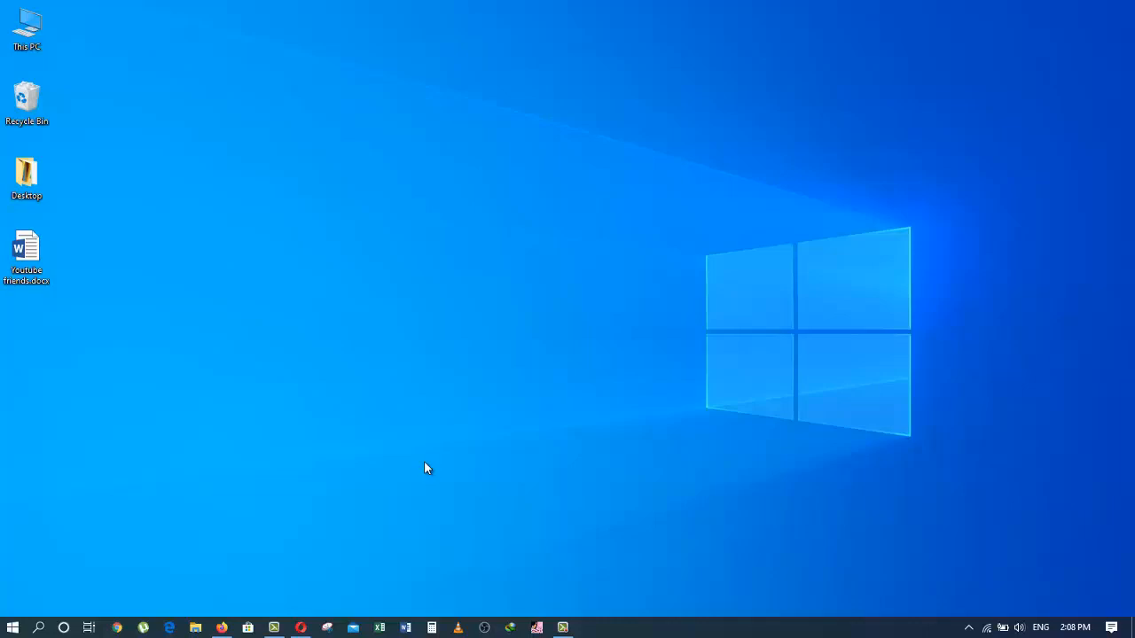
pyautogui.moveTo(548, 511)
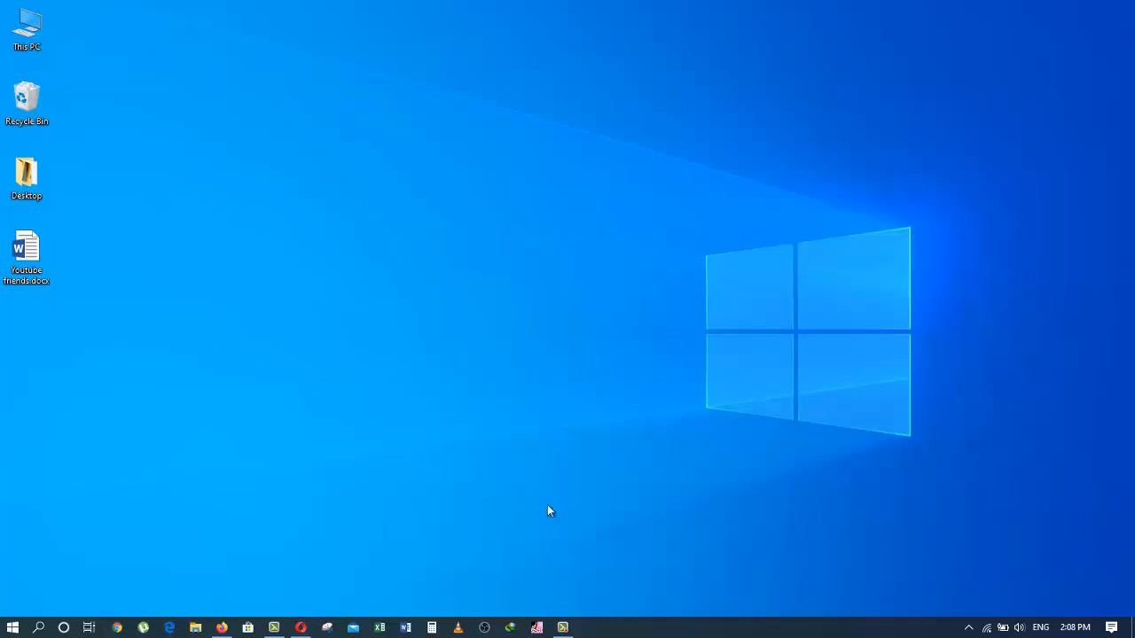
pyautogui.moveTo(589, 593)
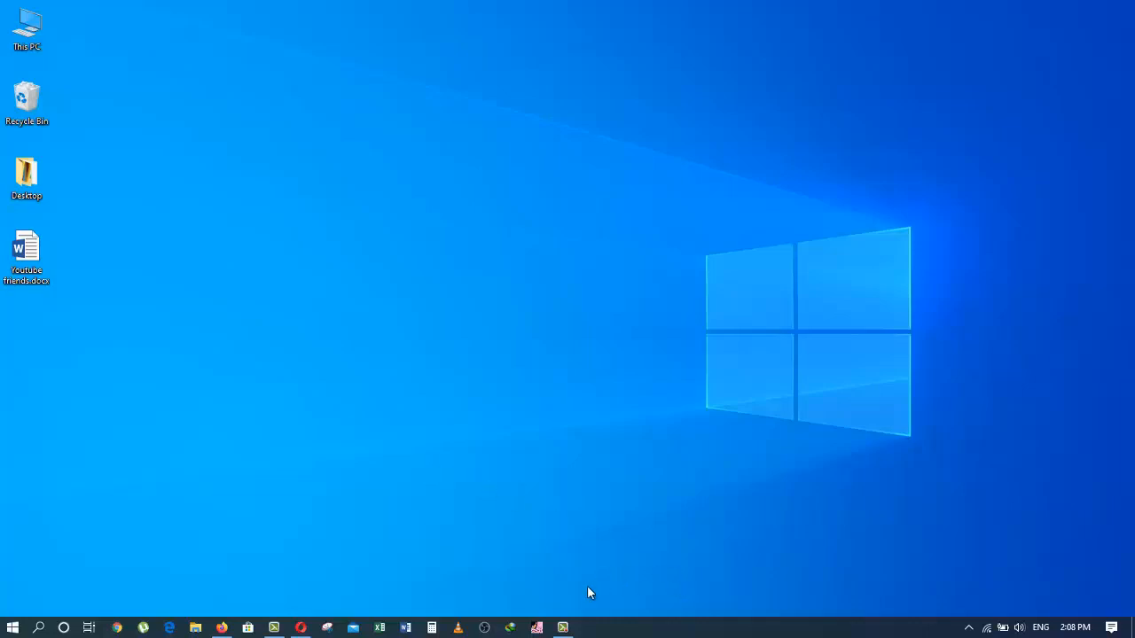
pyautogui.moveTo(593, 580)
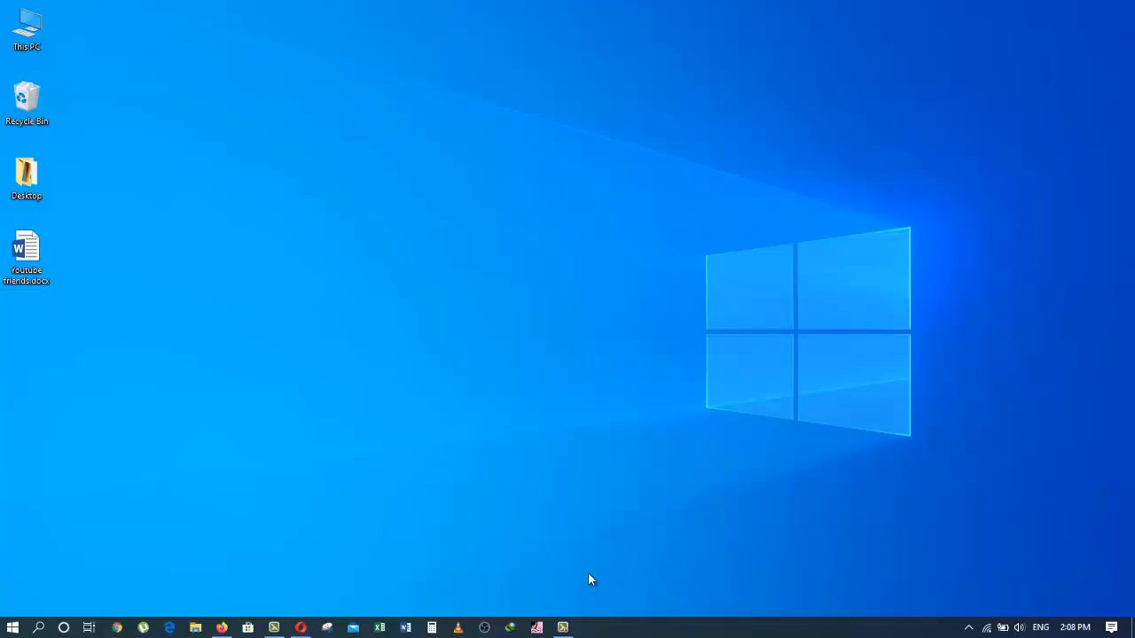
pyautogui.moveTo(582, 609)
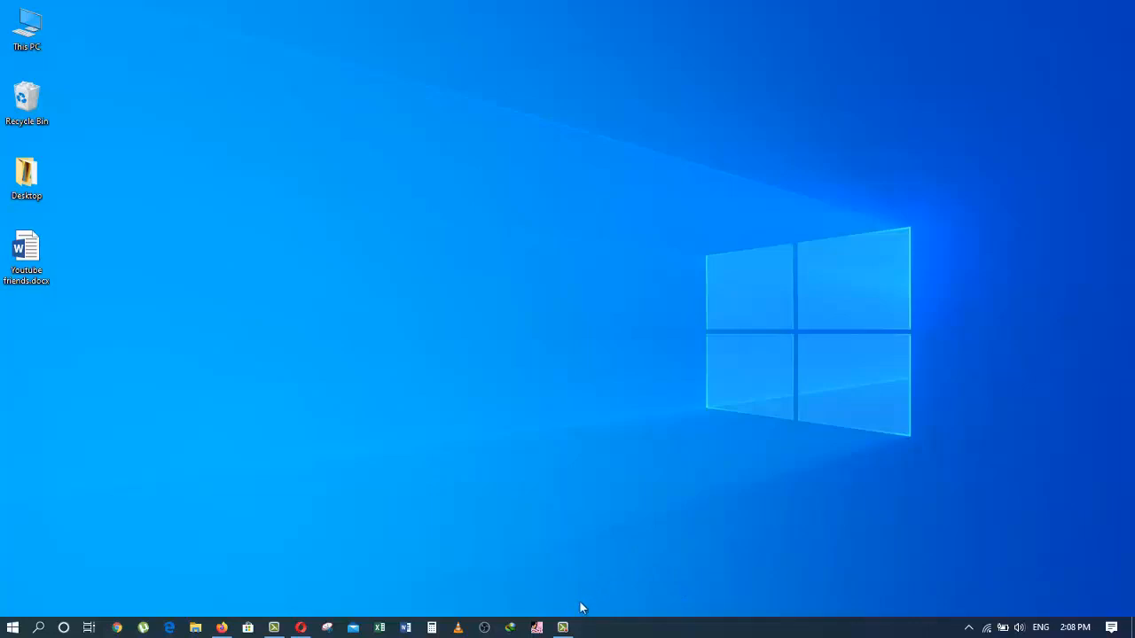